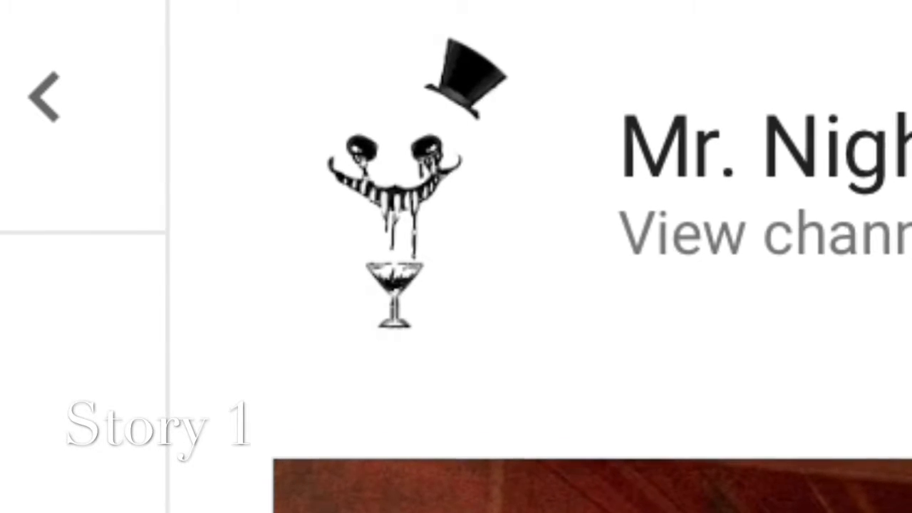
text(KillerStreamer456)
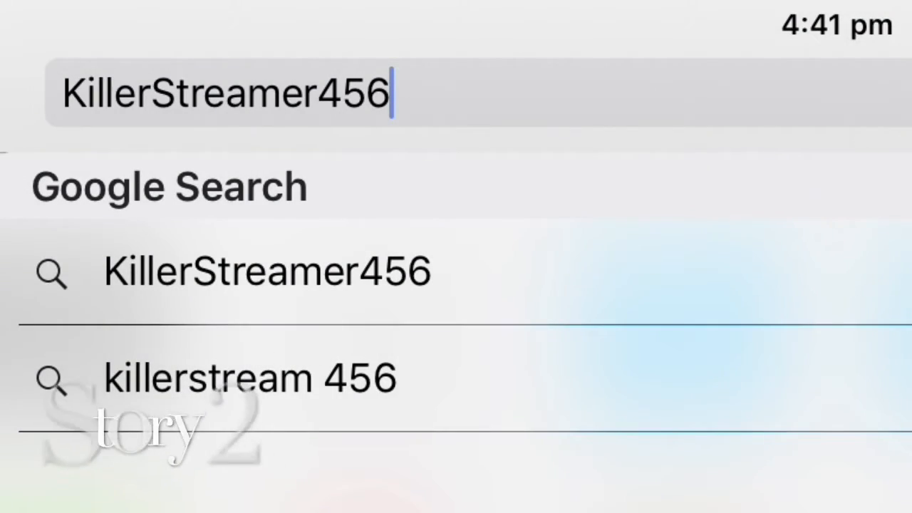